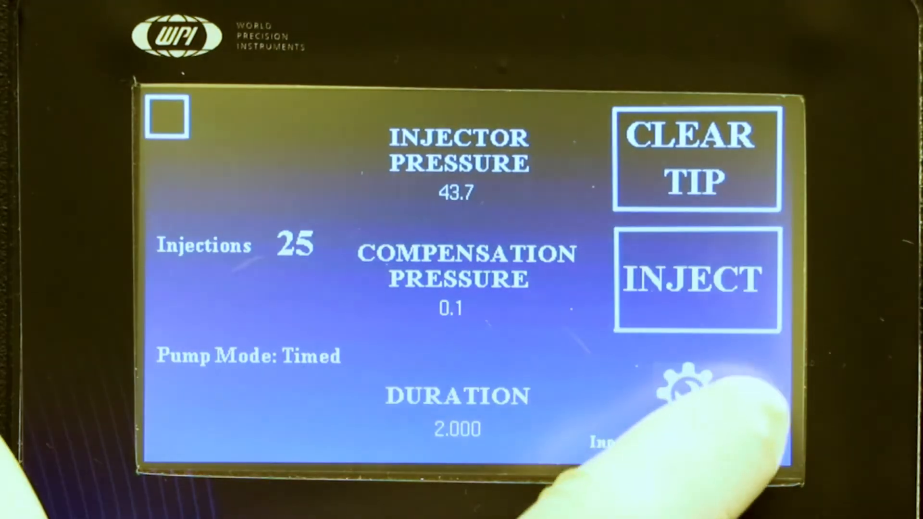
# In Pump Settings, switch the injection port button from Port ON to Port OFF
pyautogui.click(688, 383)
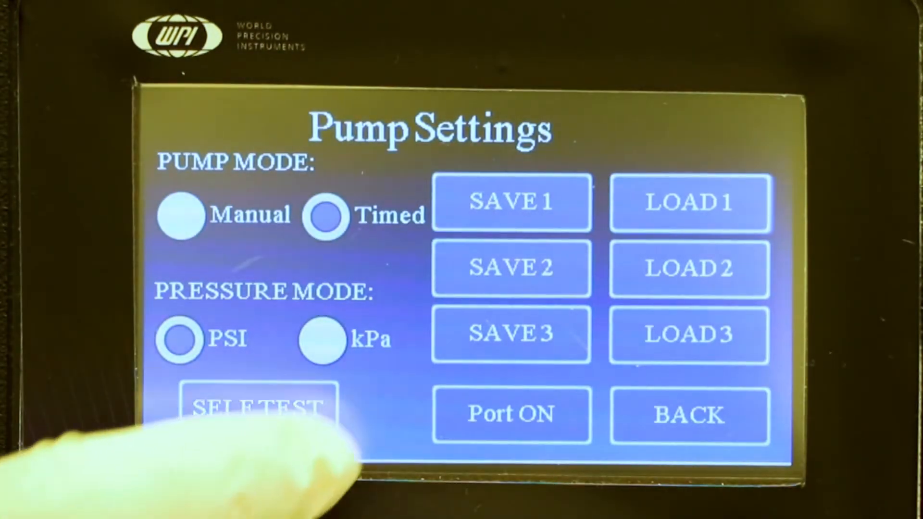
pyautogui.click(510, 414)
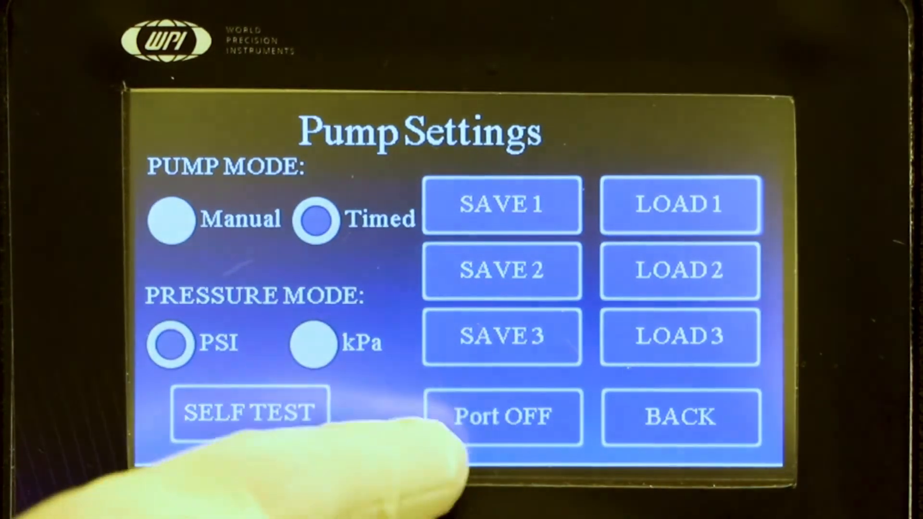